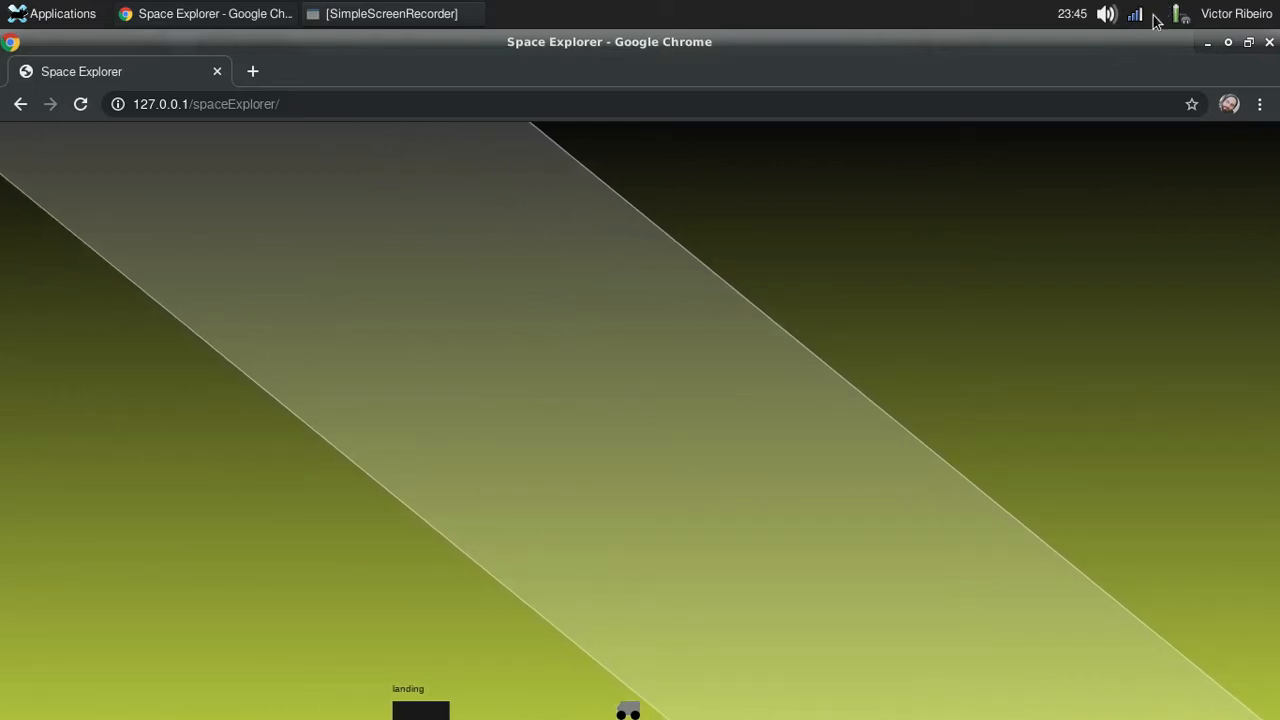
mouse_move(1164, 24)
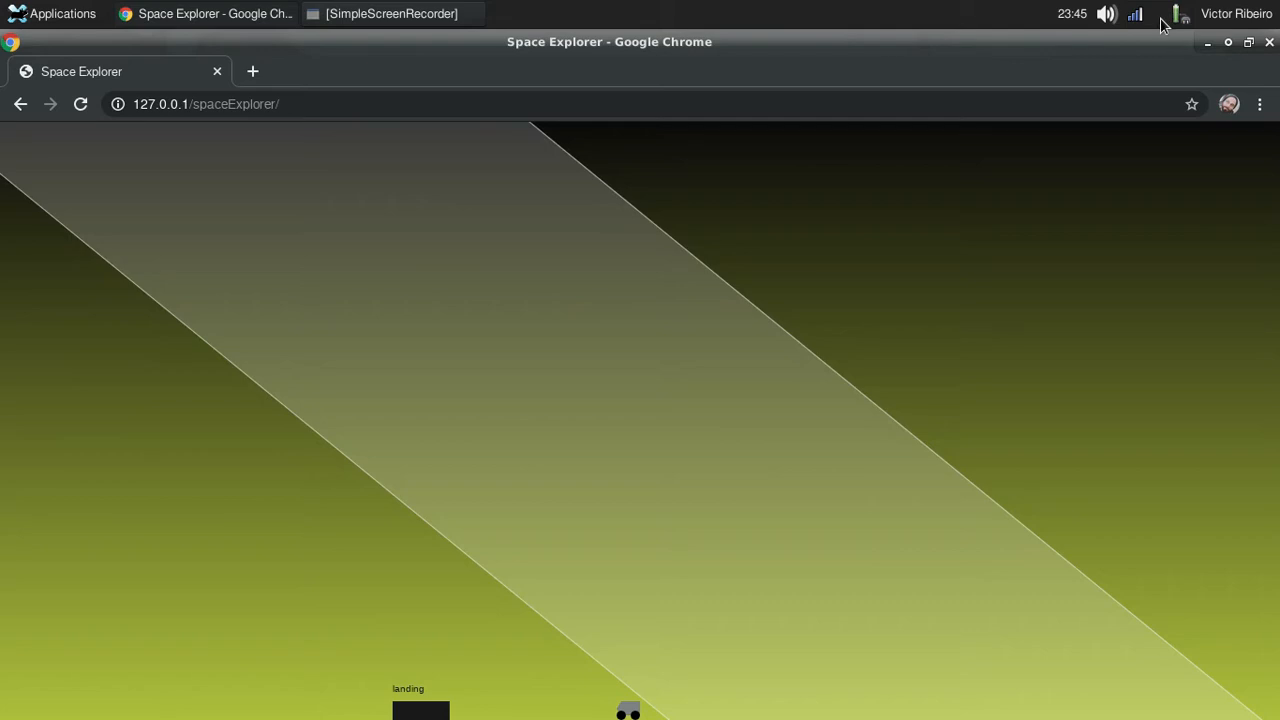